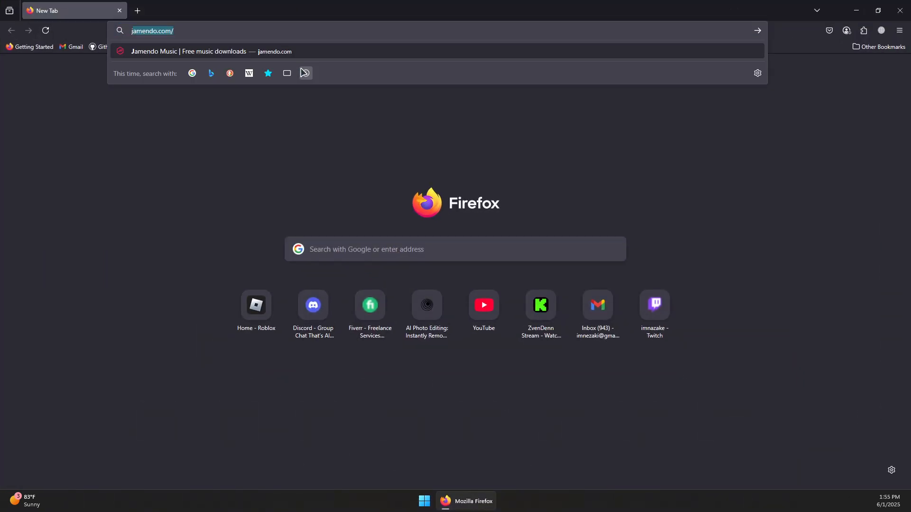
# Search Google for 'java download' from the Firefox address bar.
pyautogui.write('java downl')
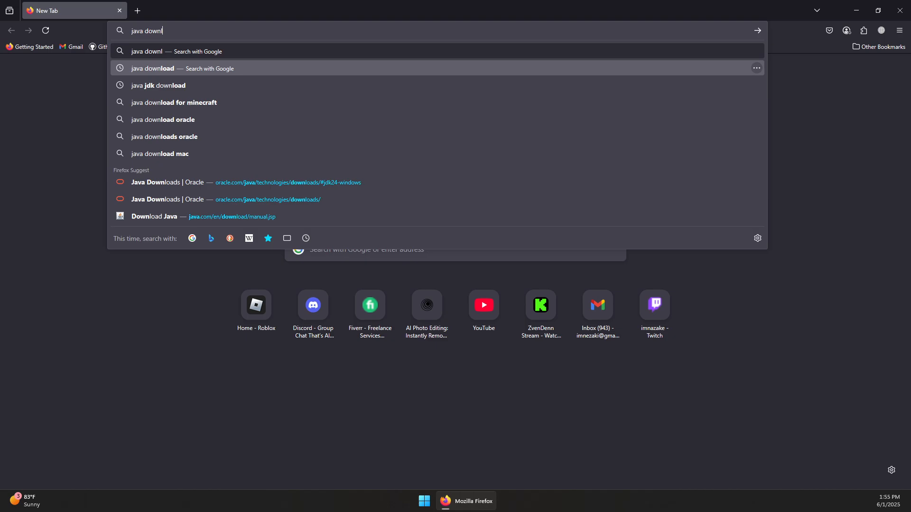
pyautogui.click(153, 68)
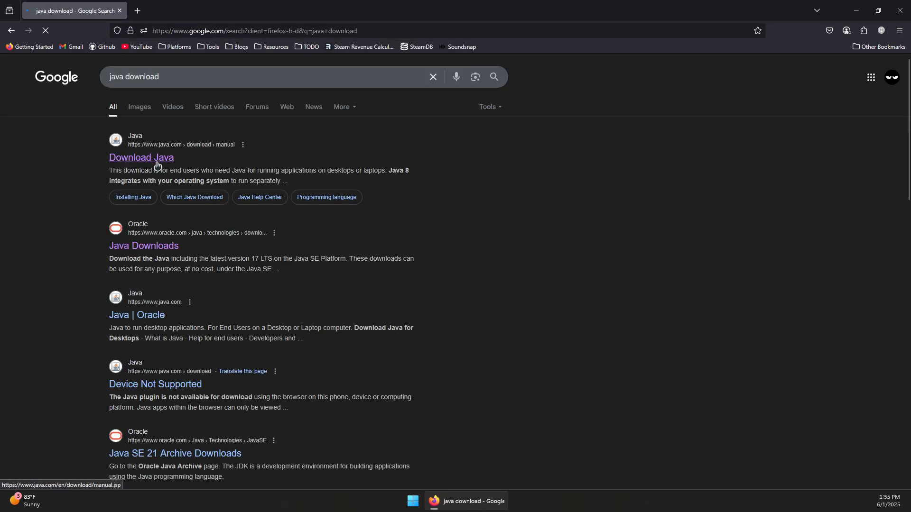
# Download the Windows Online Java installer from java.com and launch it.
pyautogui.click(140, 157)
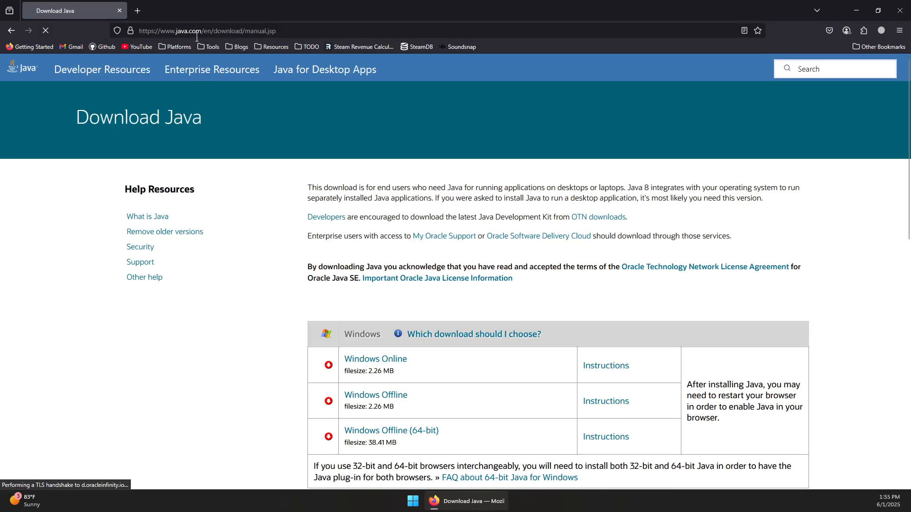
pyautogui.scroll(-3)
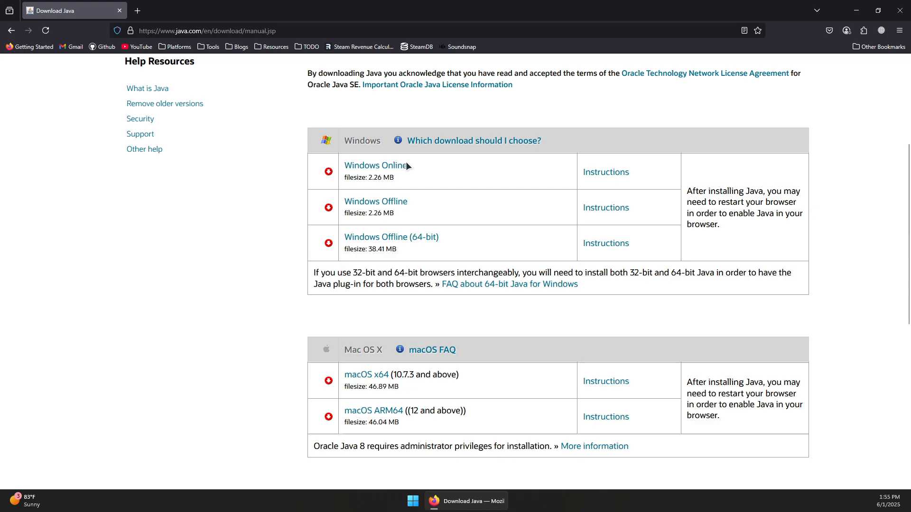
pyautogui.click(375, 166)
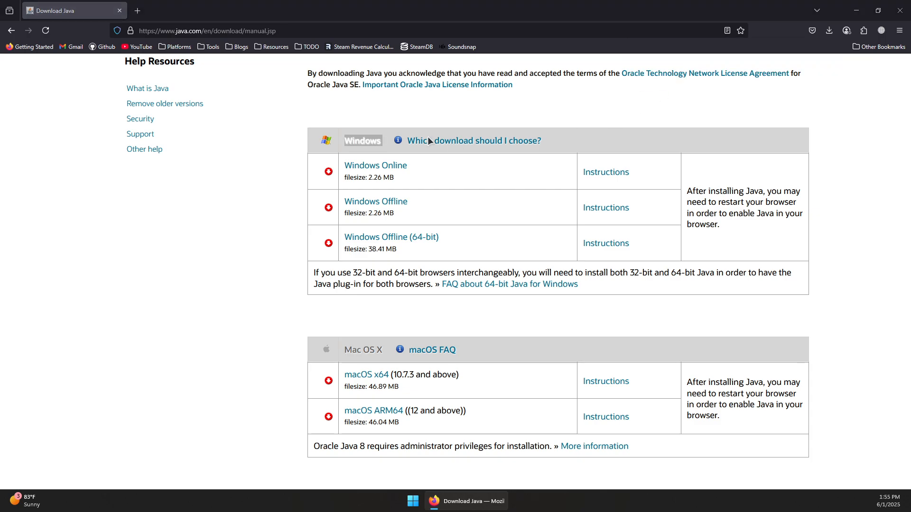
pyautogui.doubleClick(363, 141)
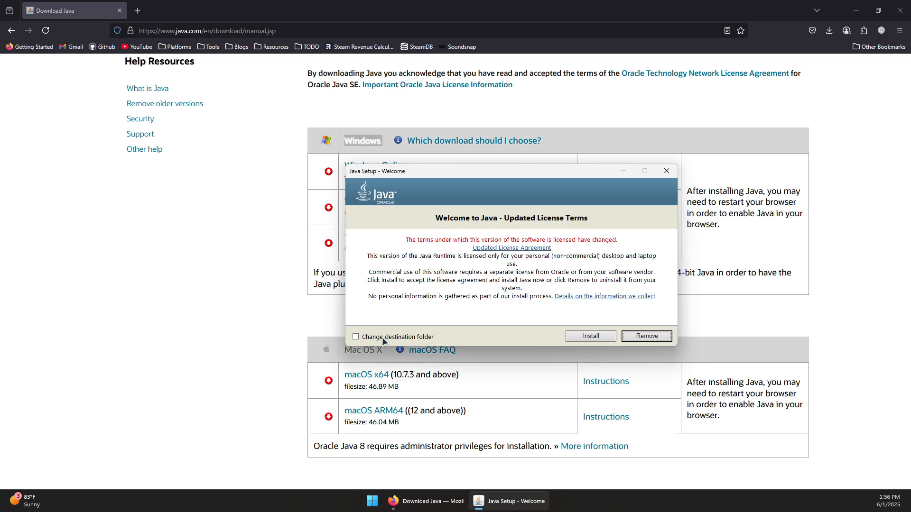
pyautogui.moveTo(463, 331)
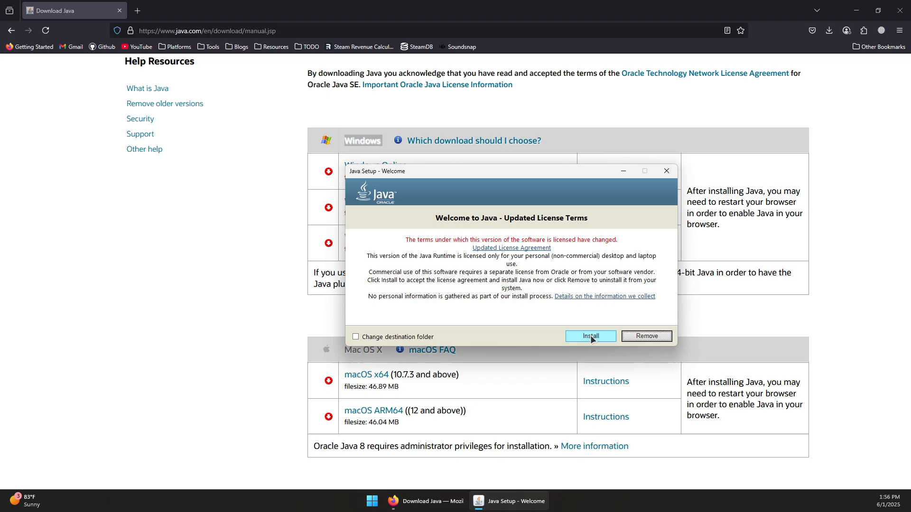
# Install Java through Java Setup and close it after the success message.
pyautogui.click(589, 336)
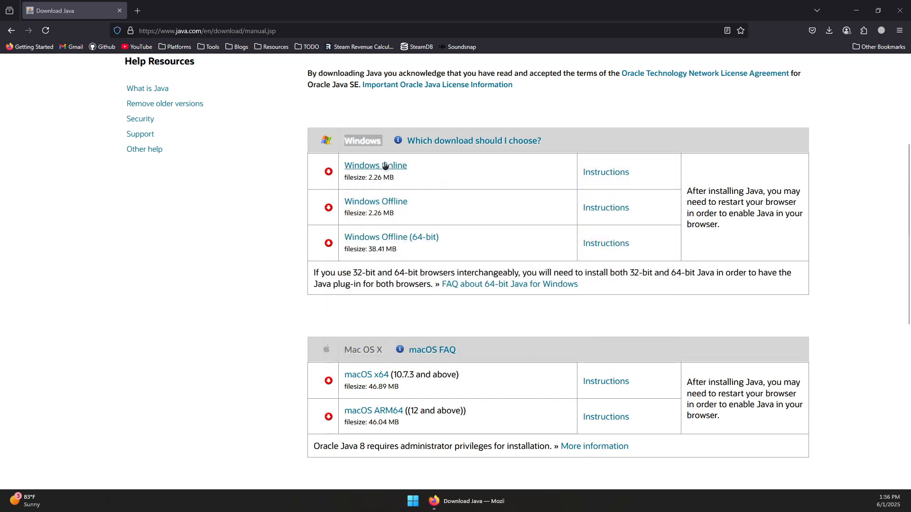
pyautogui.click(376, 166)
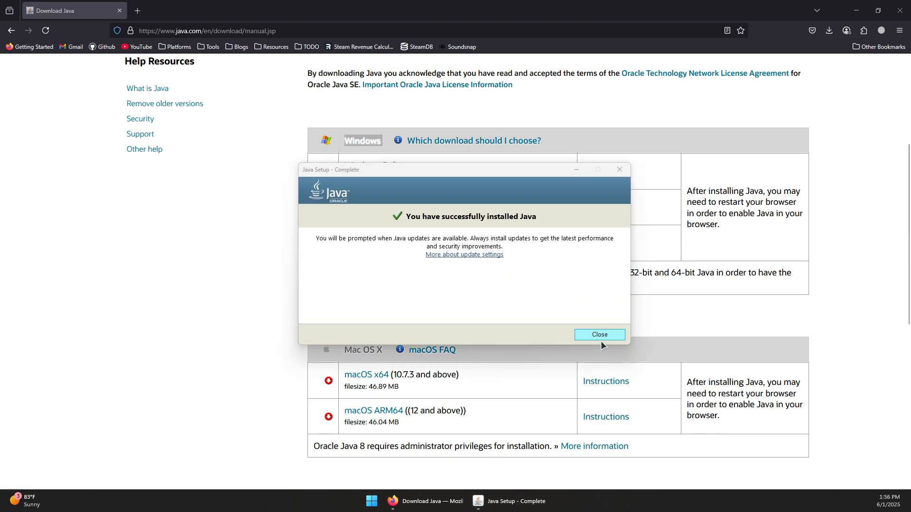
pyautogui.click(599, 335)
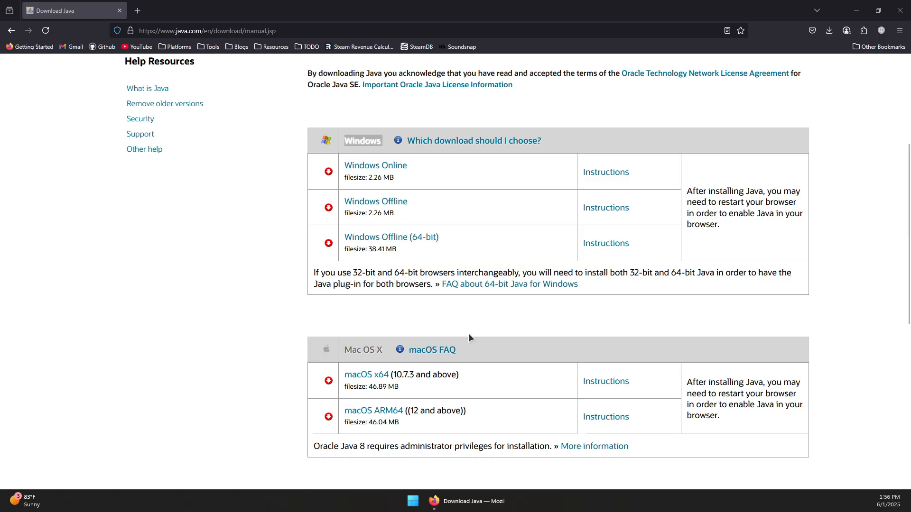
pyautogui.click(412, 501)
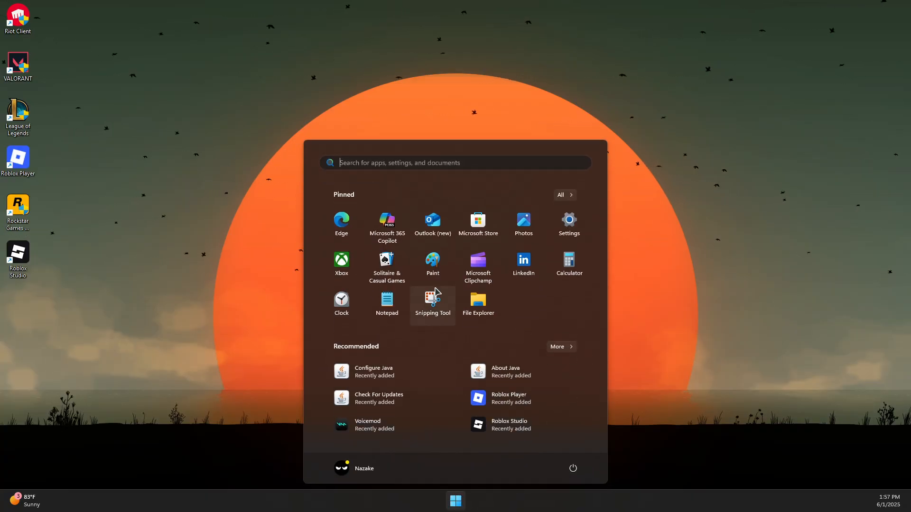
# Open 'Edit the system environment variables' via a Start search for 'enviro'.
pyautogui.write('enviro')
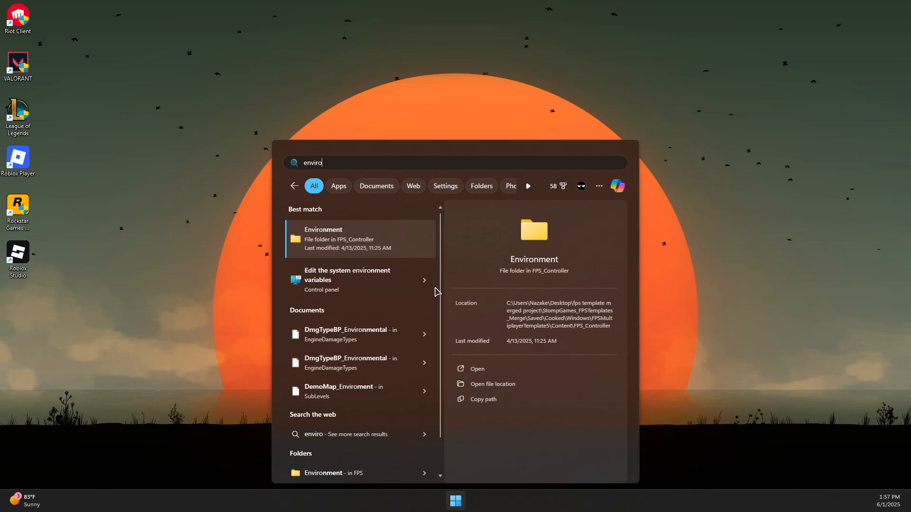
pyautogui.moveTo(342, 280)
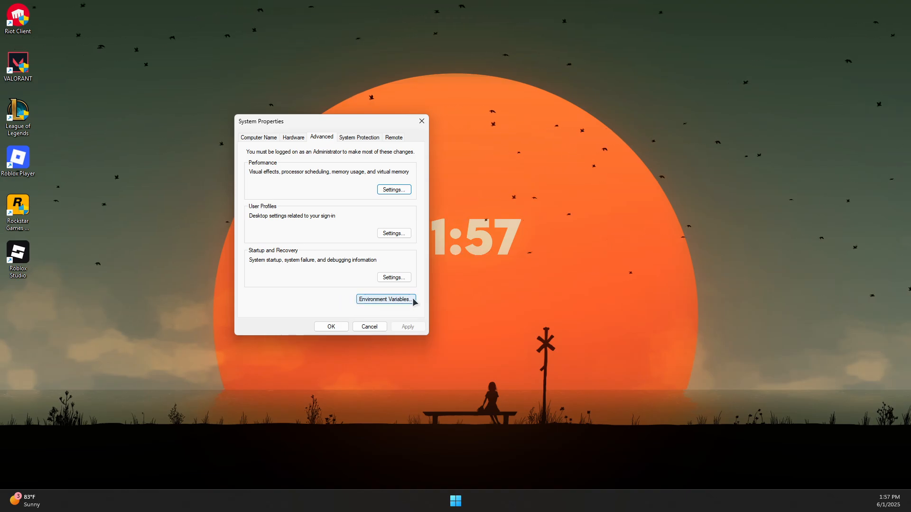
pyautogui.click(384, 300)
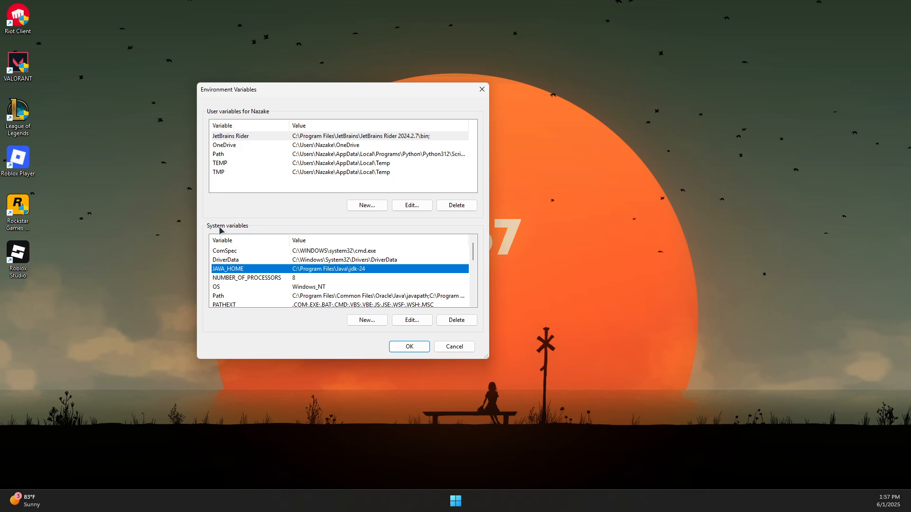
# Scroll the variable lists to inspect JAVA_HOME and the system Path.
pyautogui.scroll(-3)
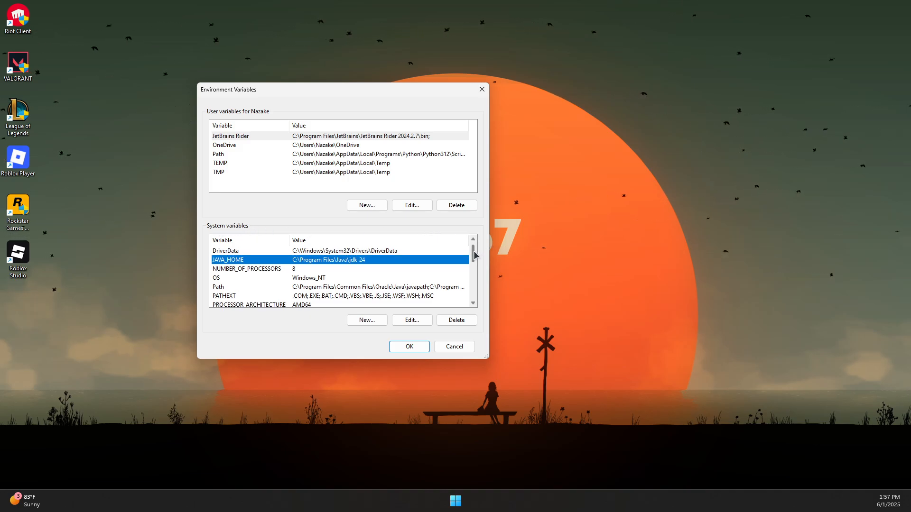
pyautogui.scroll(-3)
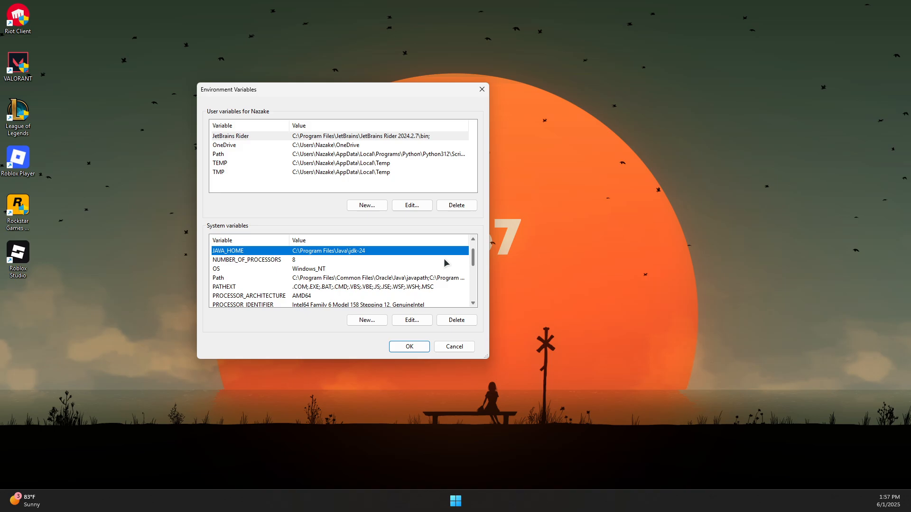
pyautogui.moveTo(266, 252)
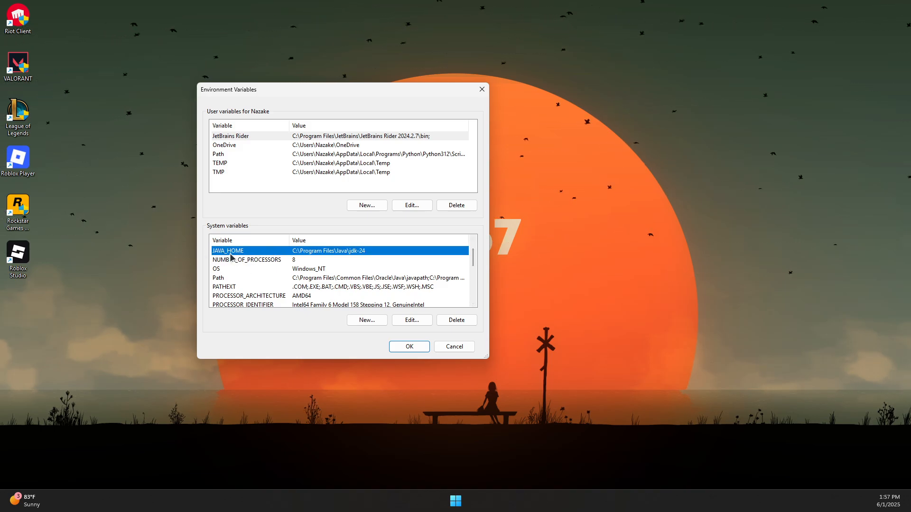
# Add system variable JAVA_HOME with value C:\Program Files\Java\jdk-24.
pyautogui.click(366, 320)
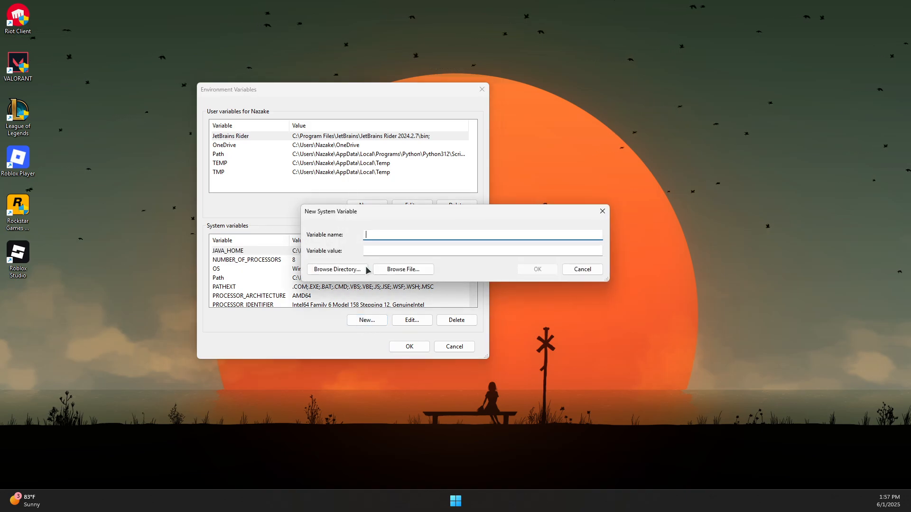
pyautogui.write('JAVA')
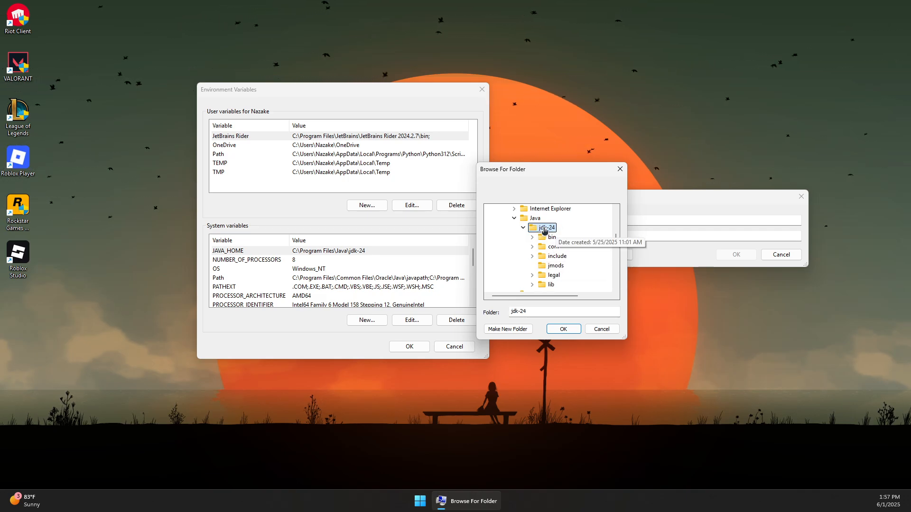
pyautogui.click(562, 328)
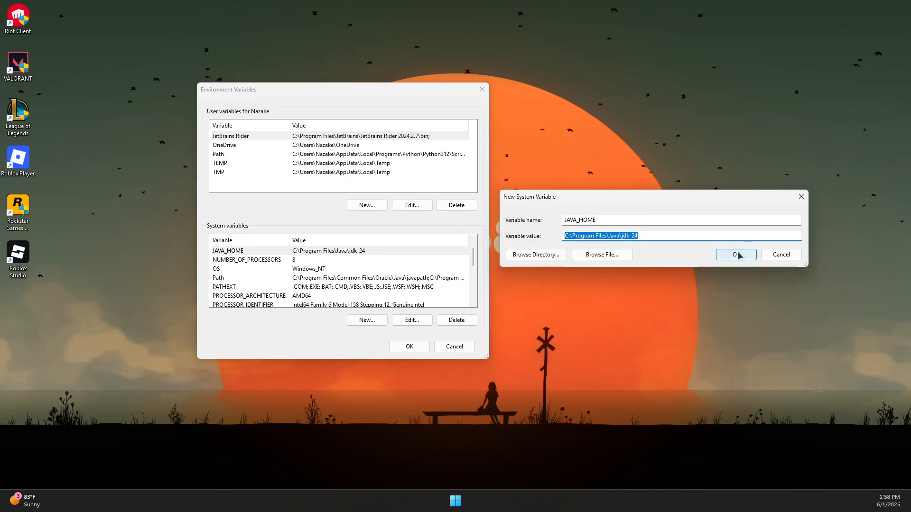
pyautogui.click(735, 254)
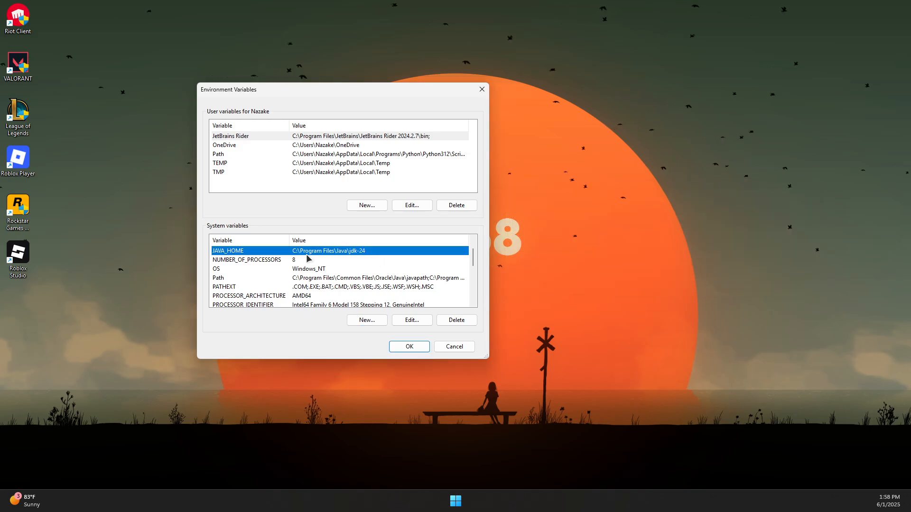
pyautogui.moveTo(414, 333)
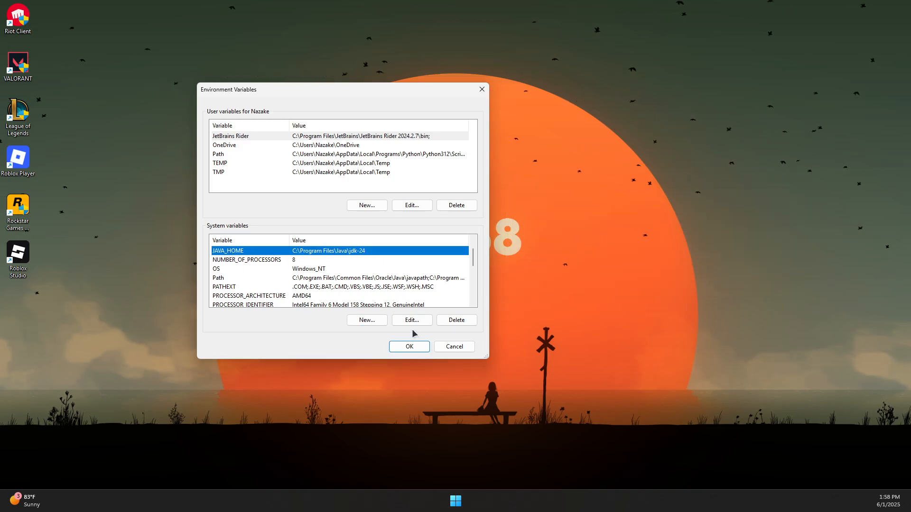
pyautogui.click(411, 320)
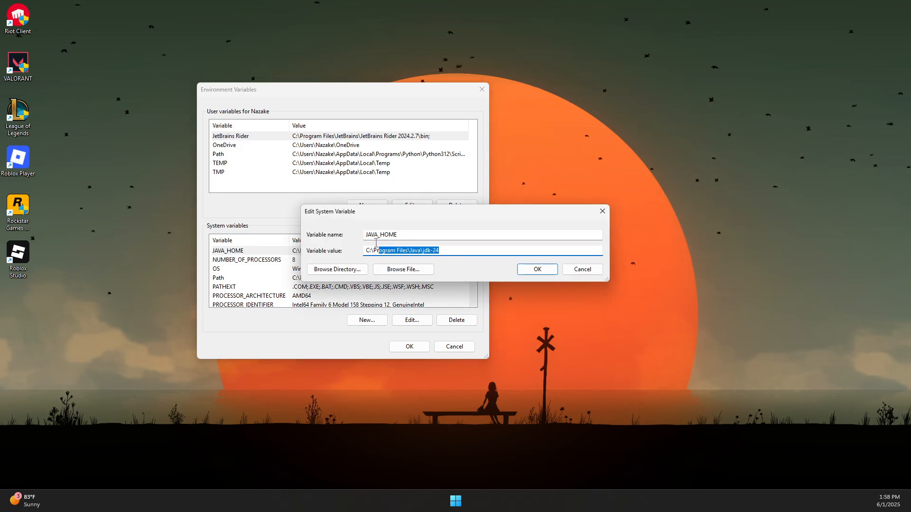
pyautogui.click(536, 269)
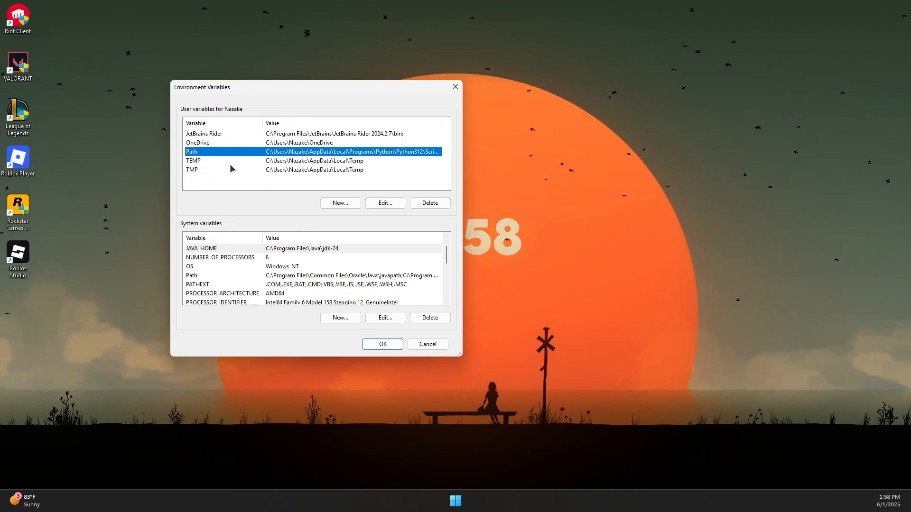
# Add a %JAVA_HOME%\bin entry to the user Path and confirm.
pyautogui.click(385, 203)
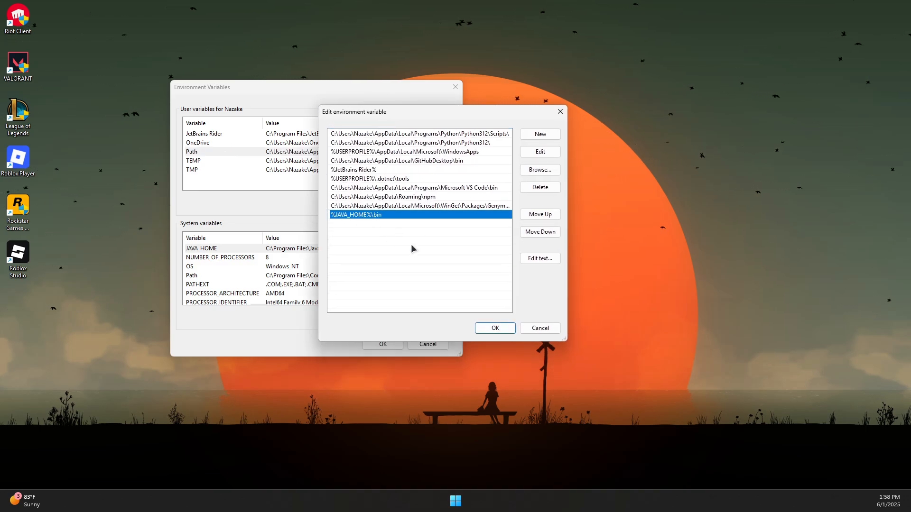
pyautogui.moveTo(409, 220)
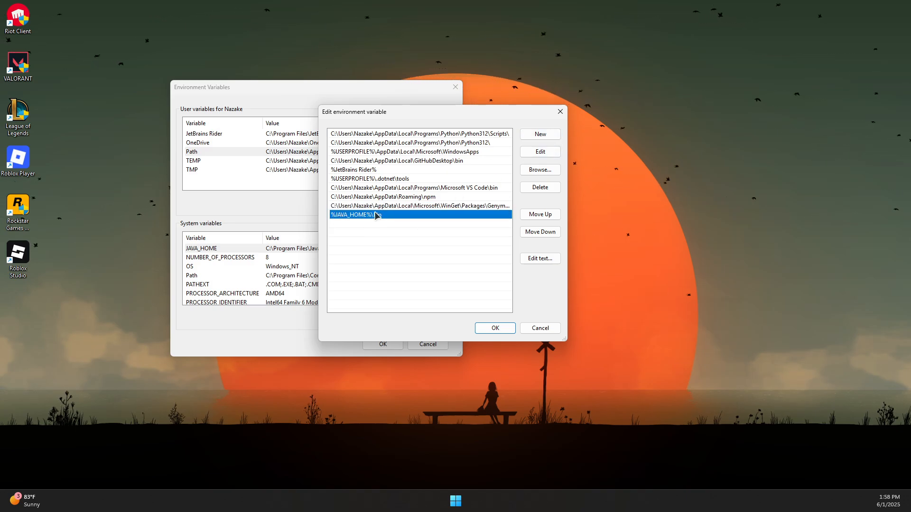
pyautogui.click(539, 134)
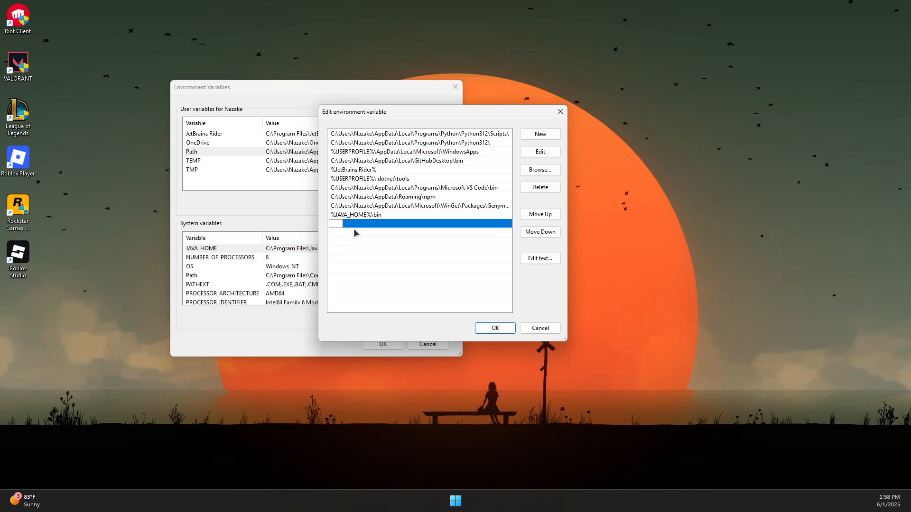
pyautogui.write('%JAVA_HOME%')
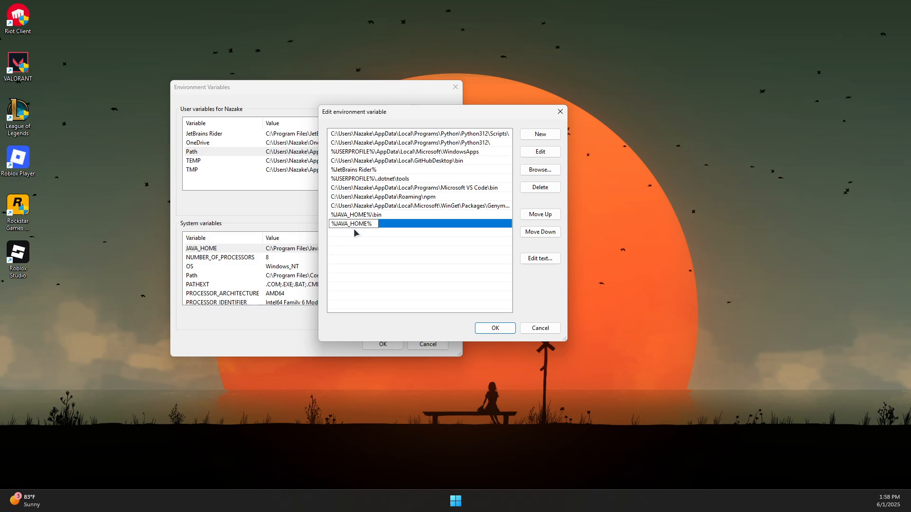
pyautogui.write('\\bin')
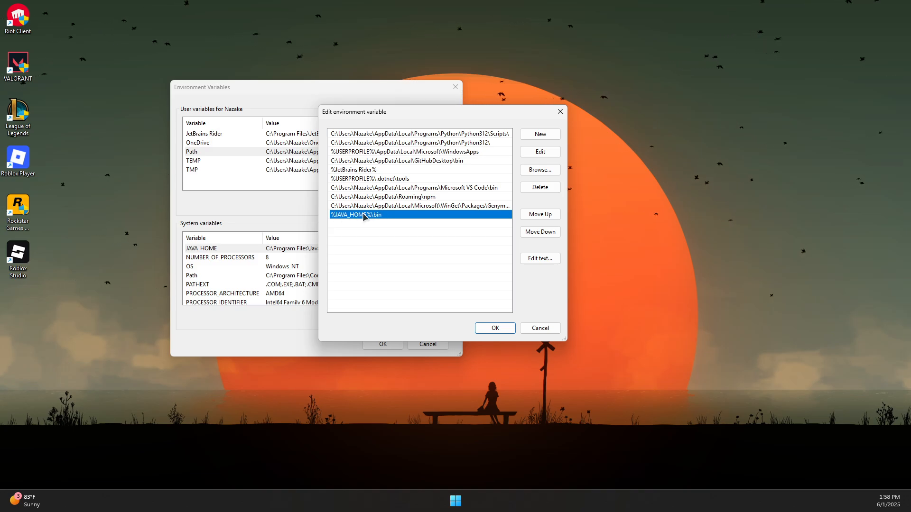
pyautogui.click(494, 328)
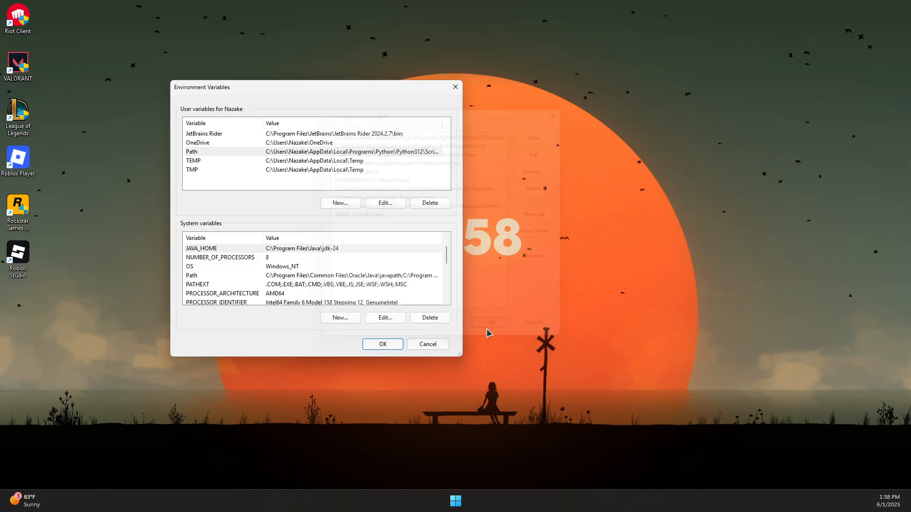
# Confirm Environment Variables and System Properties with OK, returning to the desktop.
pyautogui.click(381, 344)
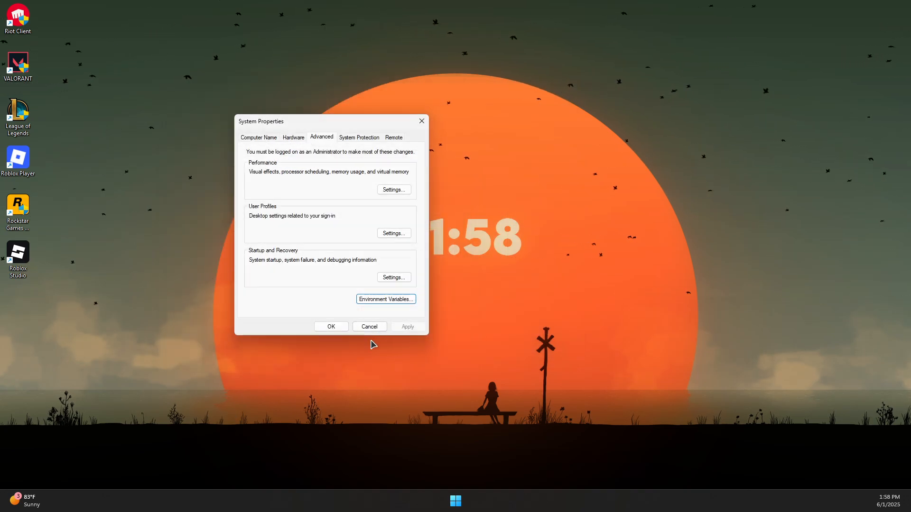
pyautogui.click(369, 326)
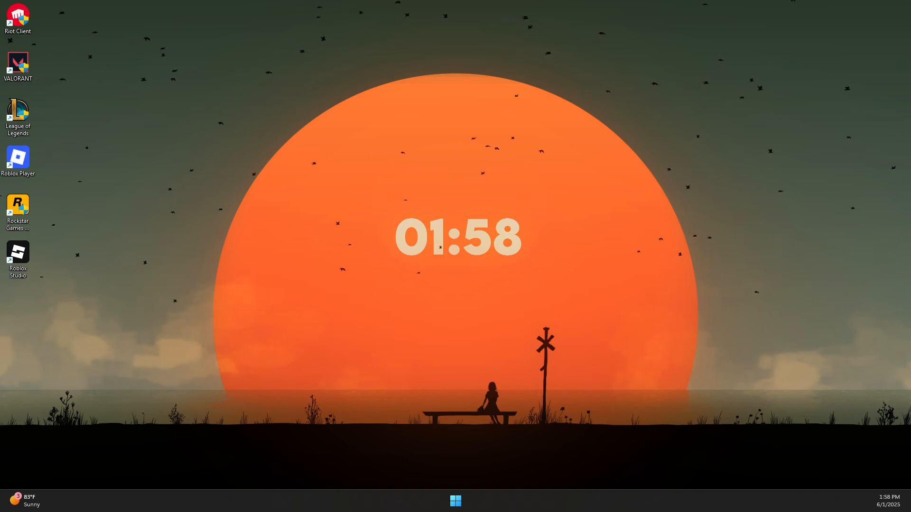